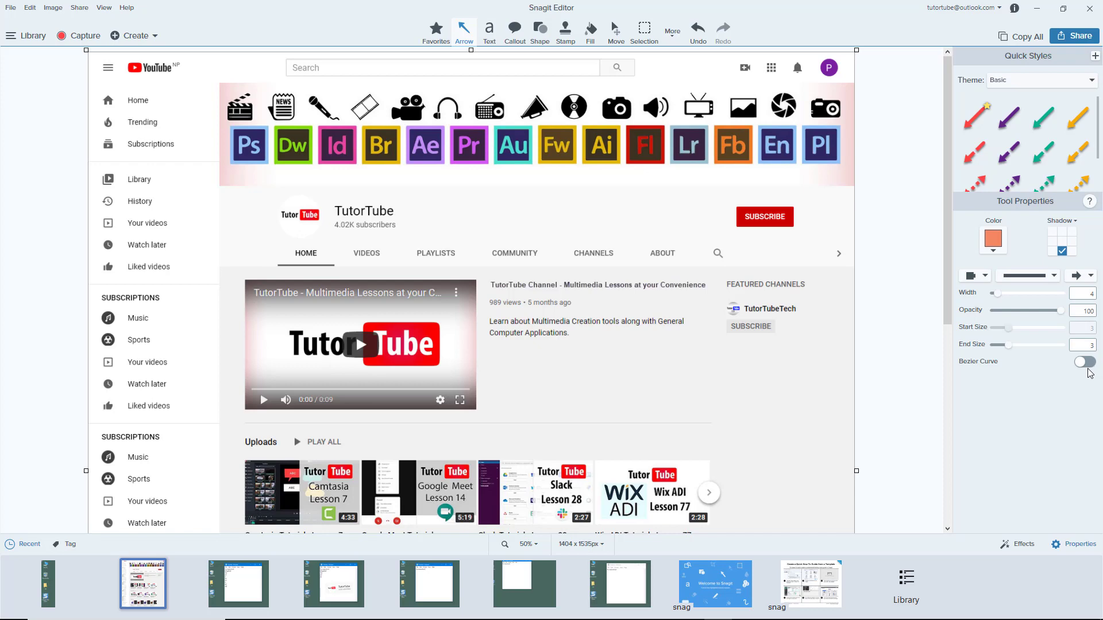
{"action": "mouse_move", "coordinate": [1053, 317]}
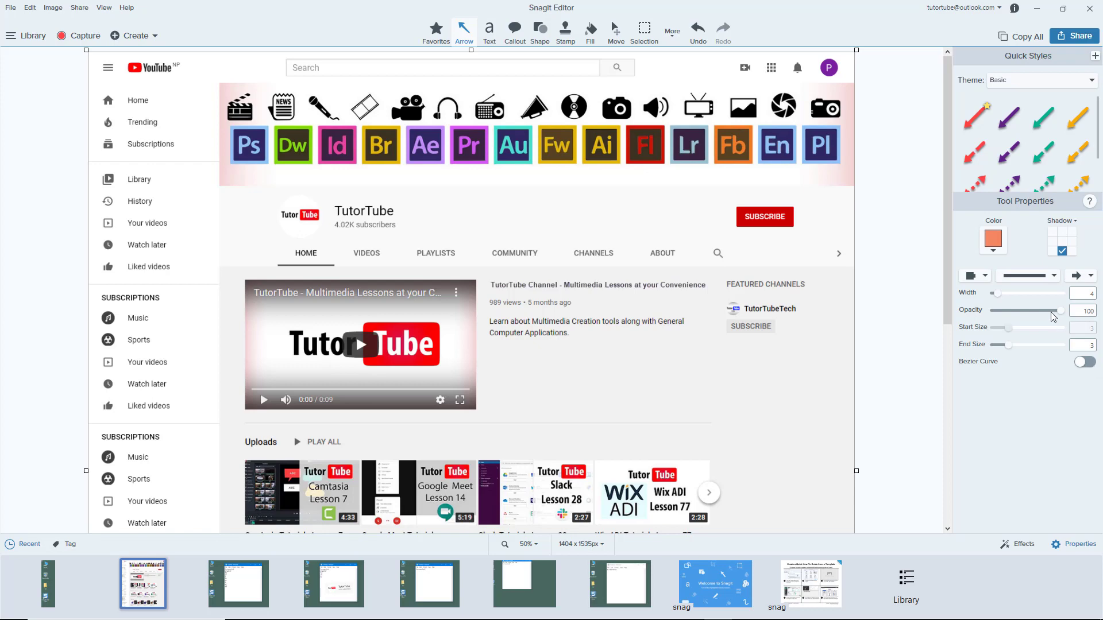
{"action": "mouse_move", "coordinate": [563, 50]}
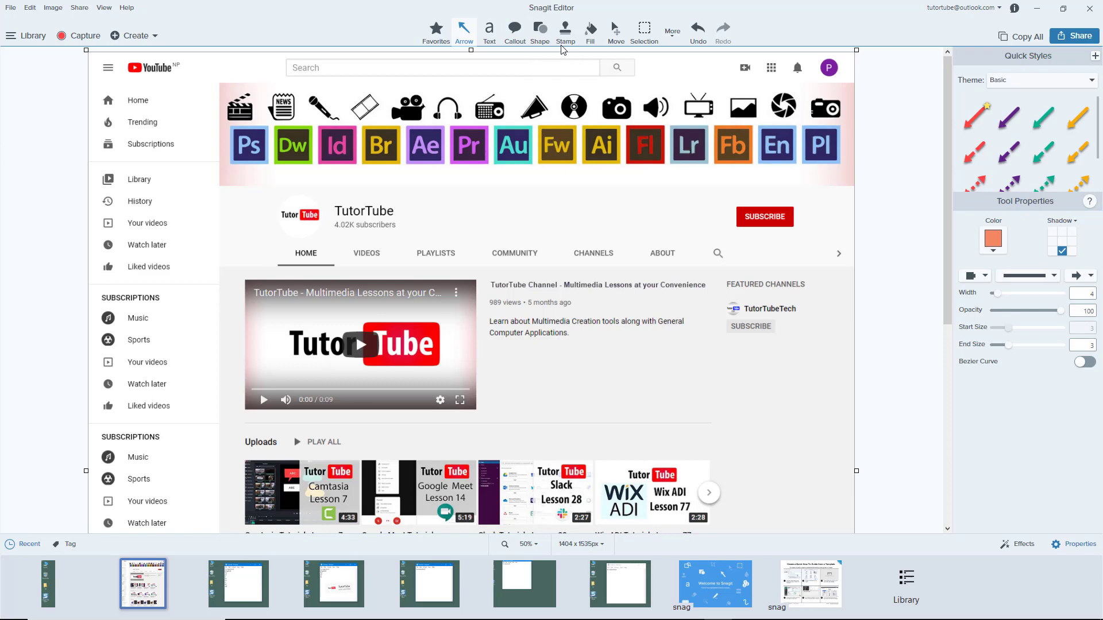
Select the Stamp tool and scroll the Business stamps to reveal label and button stamps
{"action": "left_click", "coordinate": [565, 28]}
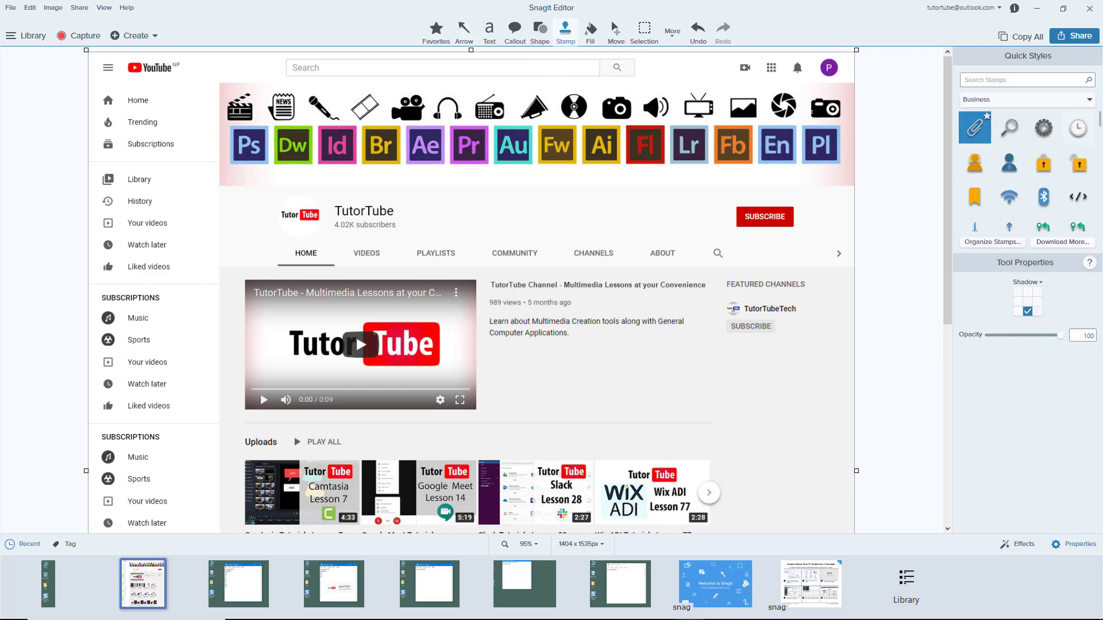
{"action": "mouse_move", "coordinate": [614, 351]}
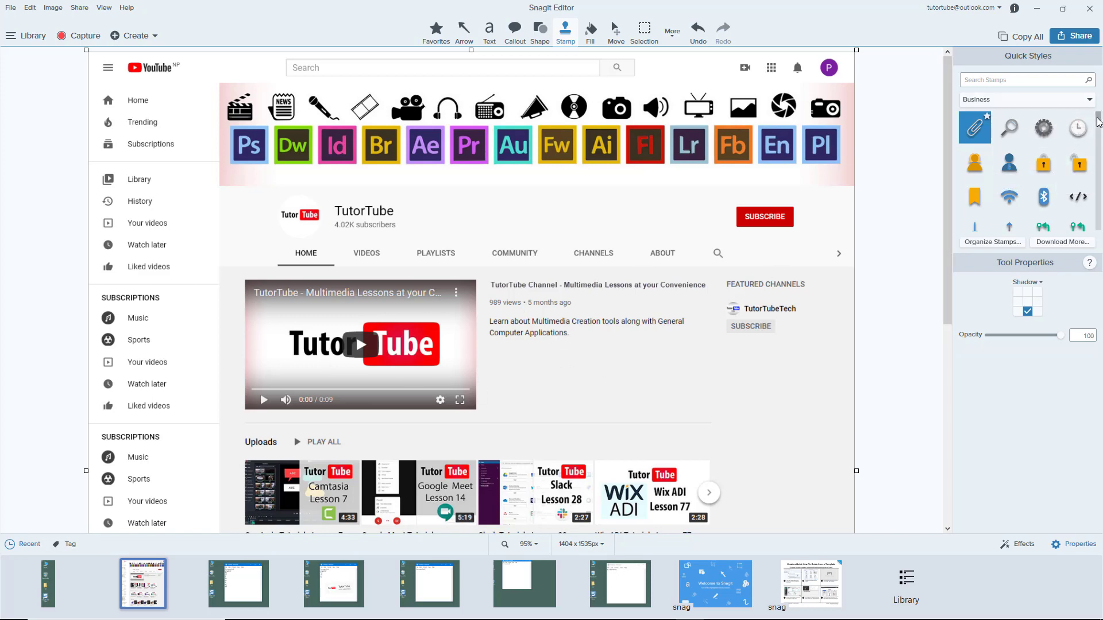
{"action": "scroll", "scroll_direction": "down", "scroll_amount": 3}
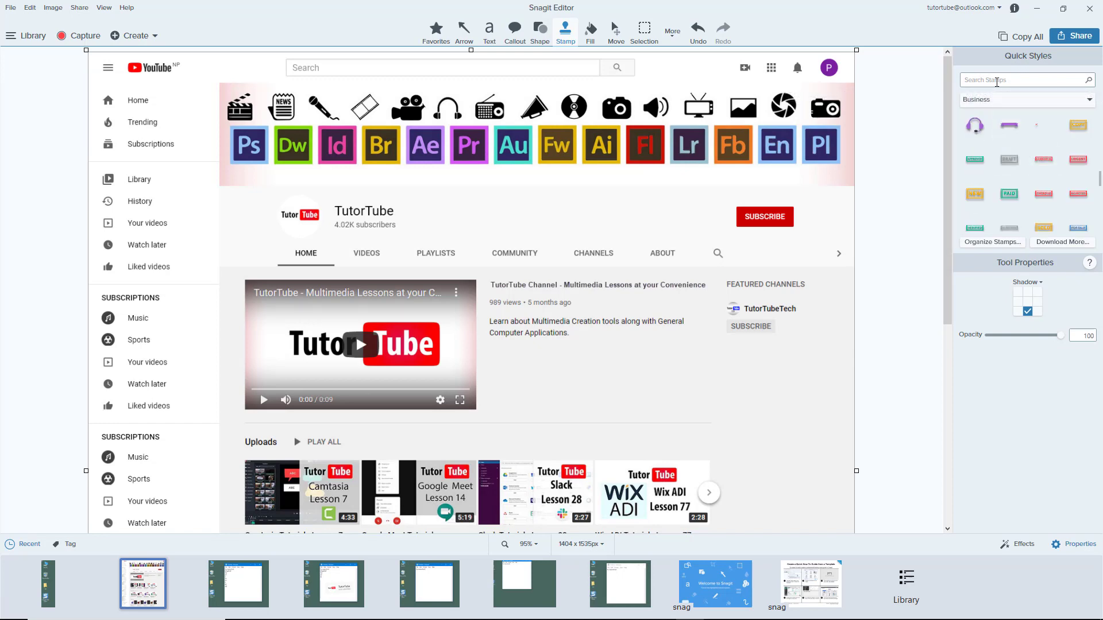
{"action": "mouse_move", "coordinate": [975, 126]}
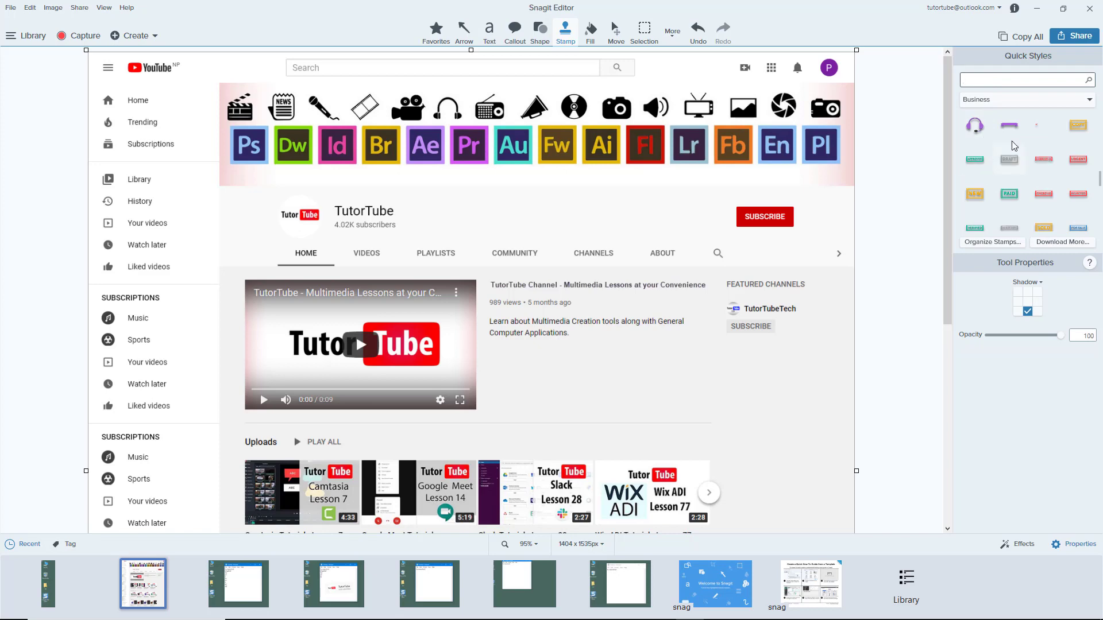
{"action": "left_click", "coordinate": [1026, 79]}
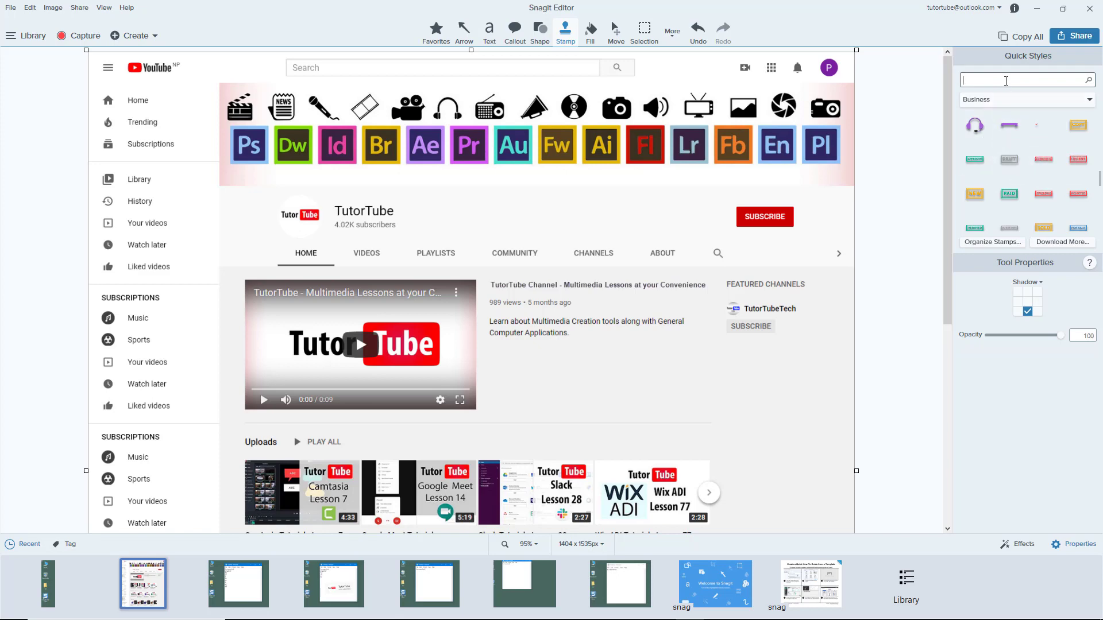
{"action": "type", "text": "music"}
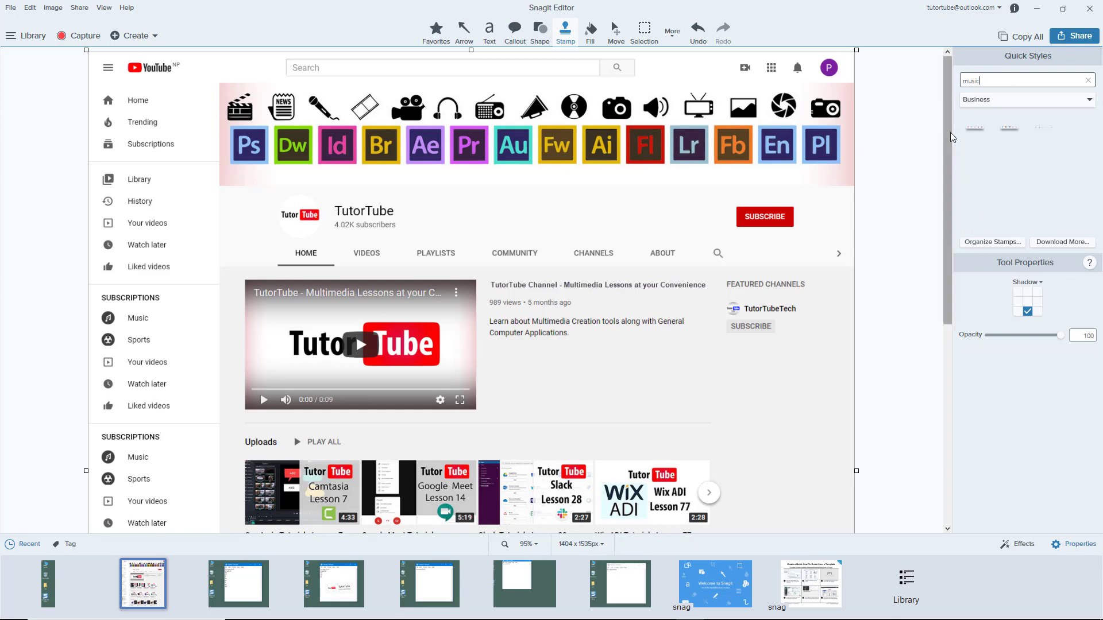
{"action": "left_click", "coordinate": [975, 127]}
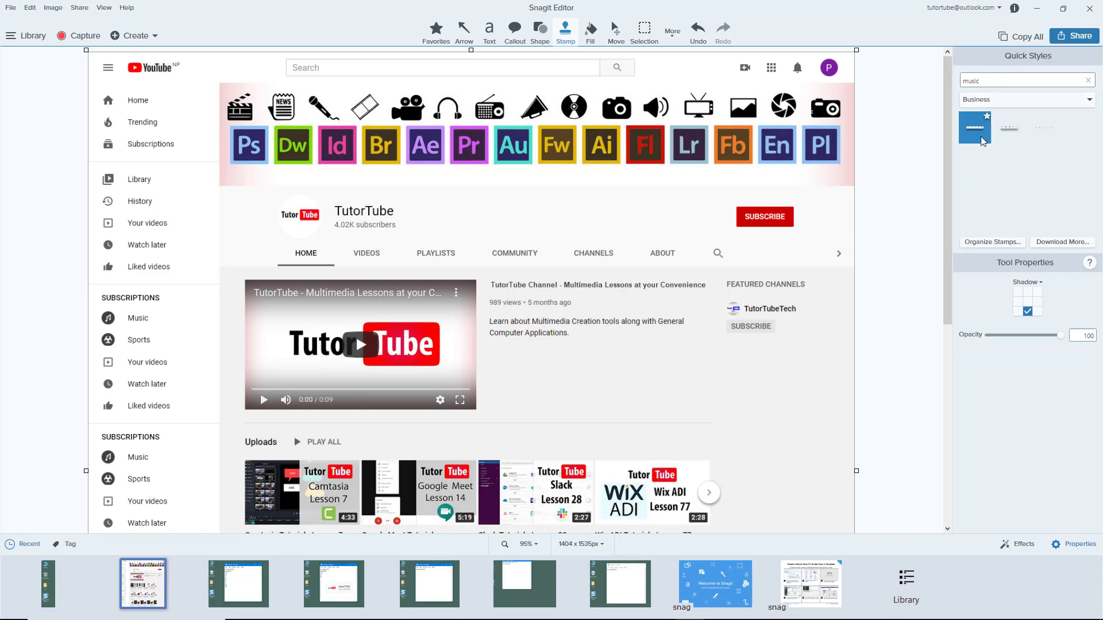
{"action": "mouse_move", "coordinate": [383, 181]}
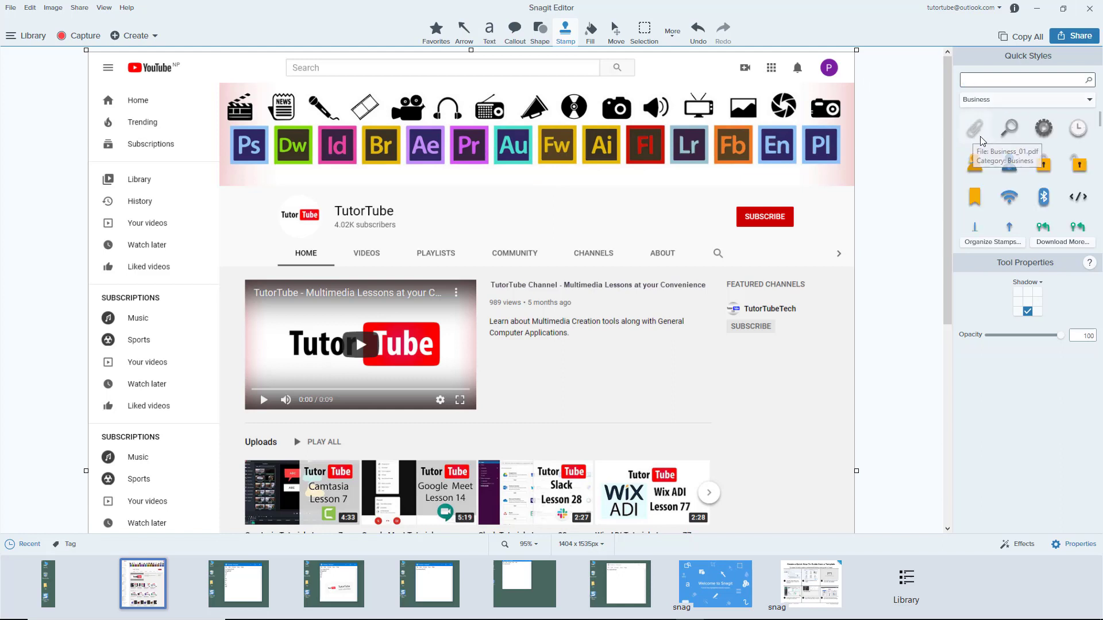
Add the tilted paper clip, large Bluetooth symbol and scattered red record stamps to the capture
{"action": "left_click", "coordinate": [975, 127]}
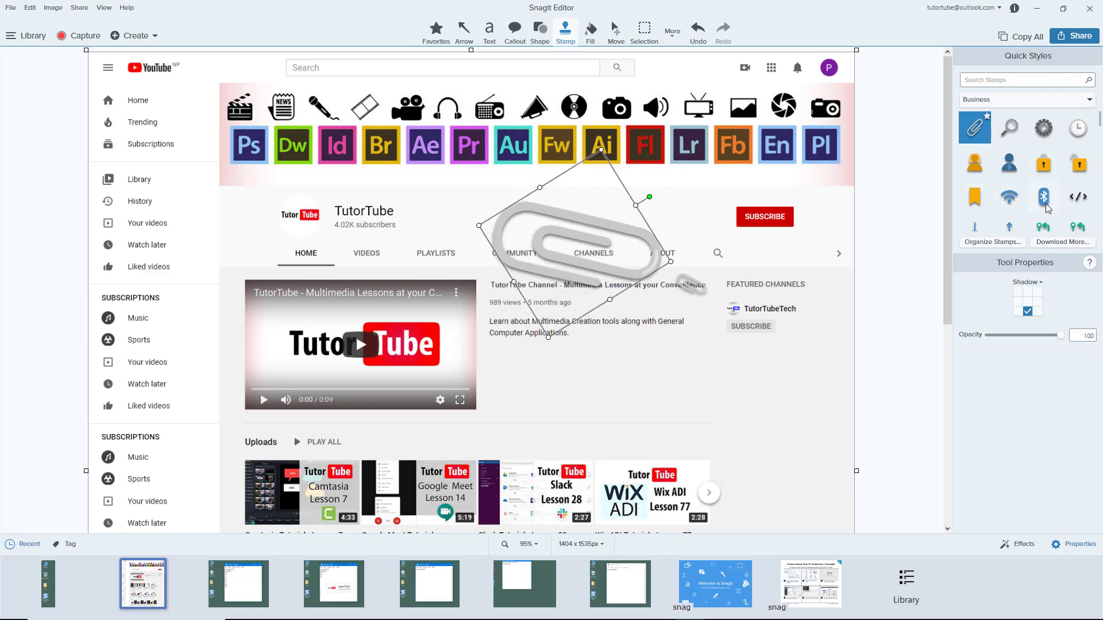
{"action": "left_click", "coordinate": [1043, 197]}
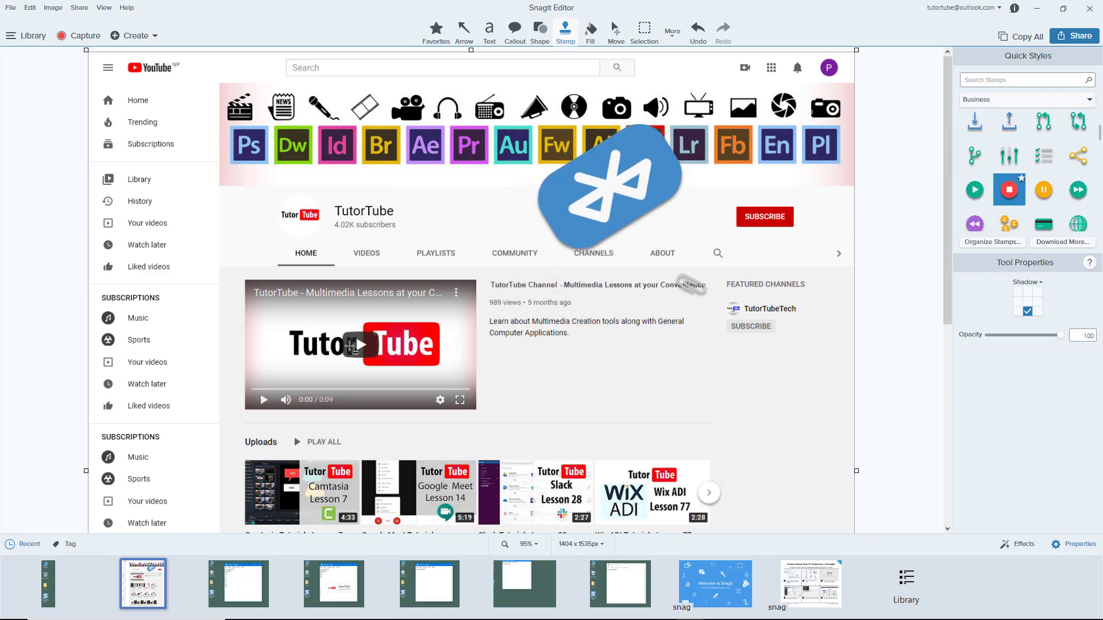
{"action": "left_click", "coordinate": [683, 412]}
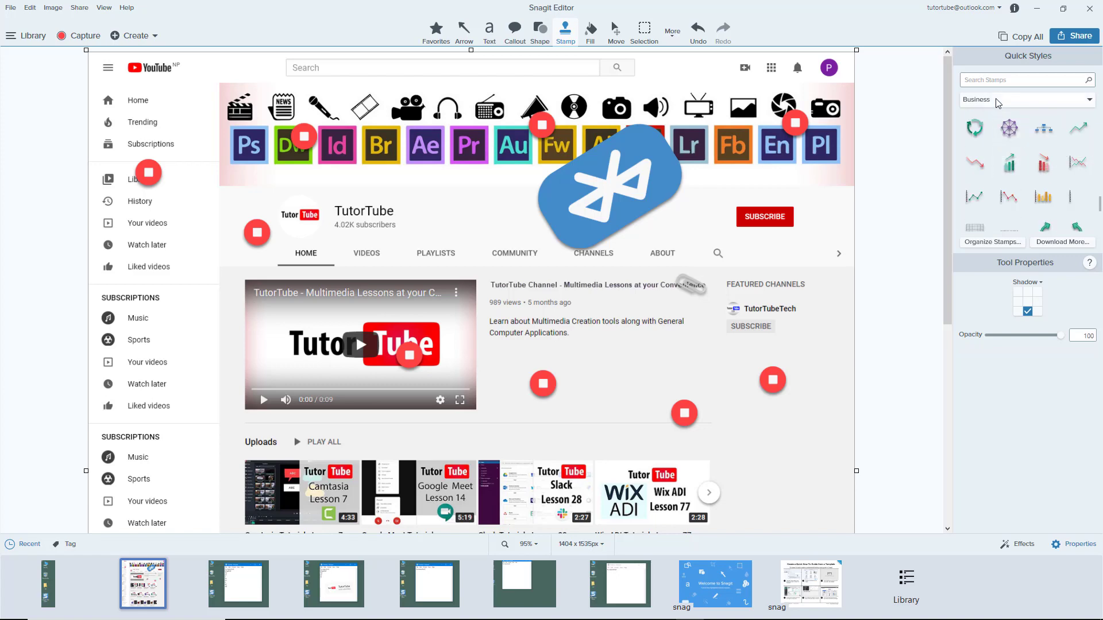
{"action": "left_click", "coordinate": [1024, 100]}
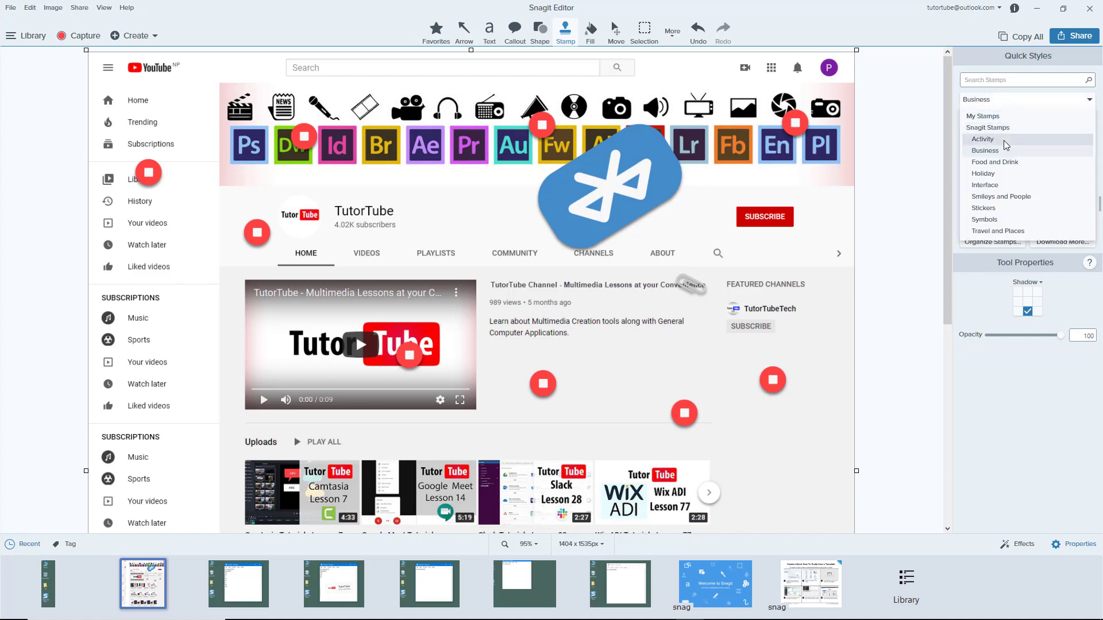
Switch the stamp category to Symbols and place the large blue click pointer stamp
{"action": "left_click", "coordinate": [983, 139]}
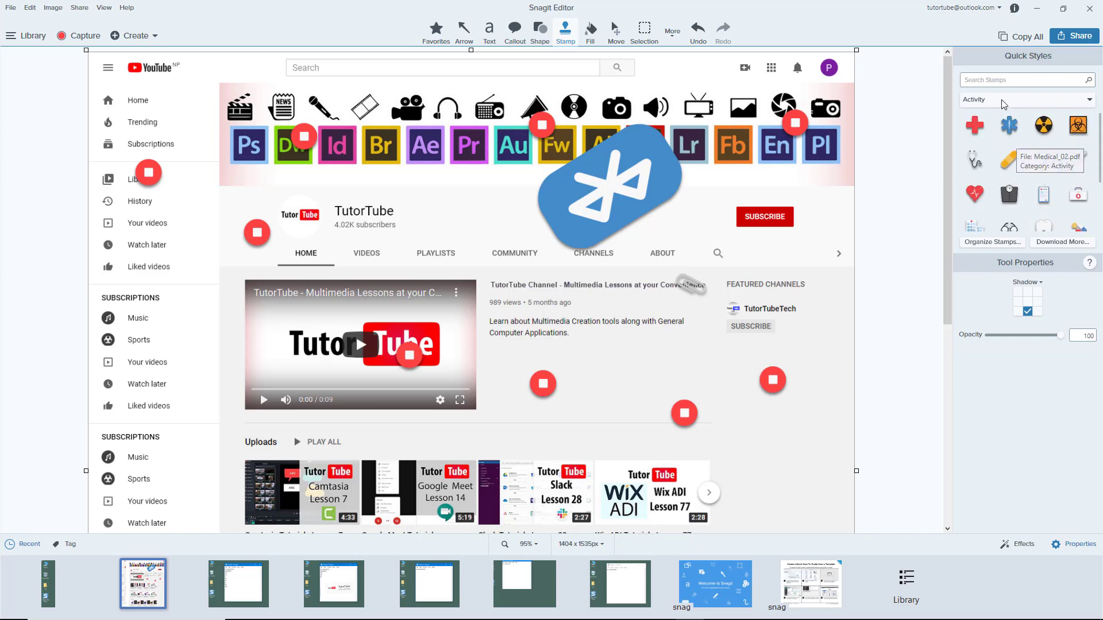
{"action": "left_click", "coordinate": [1023, 99]}
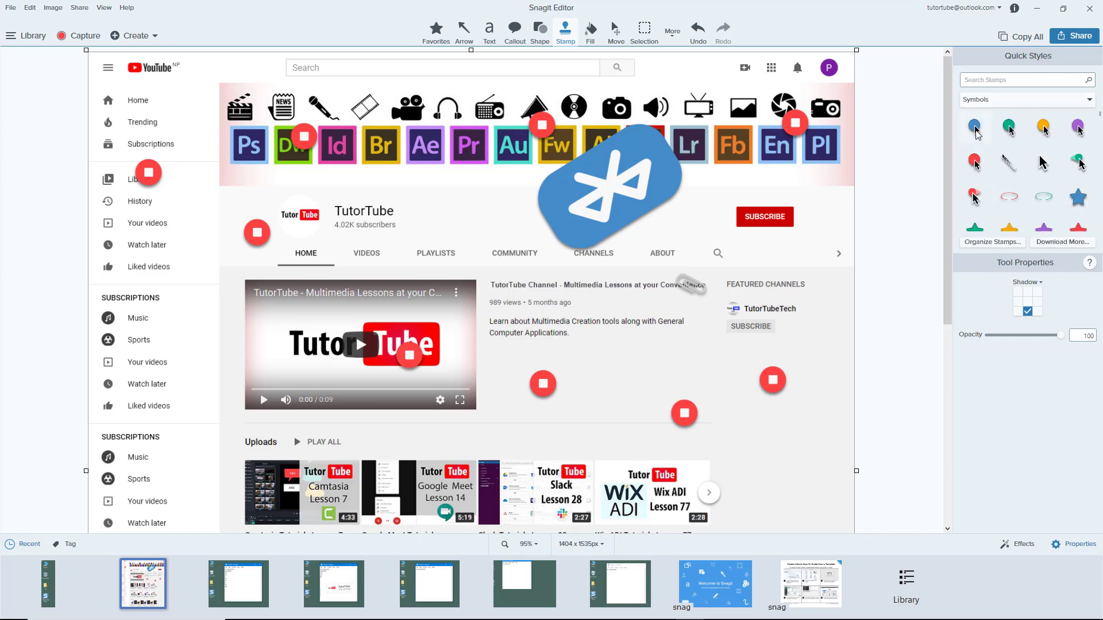
{"action": "left_click", "coordinate": [975, 128]}
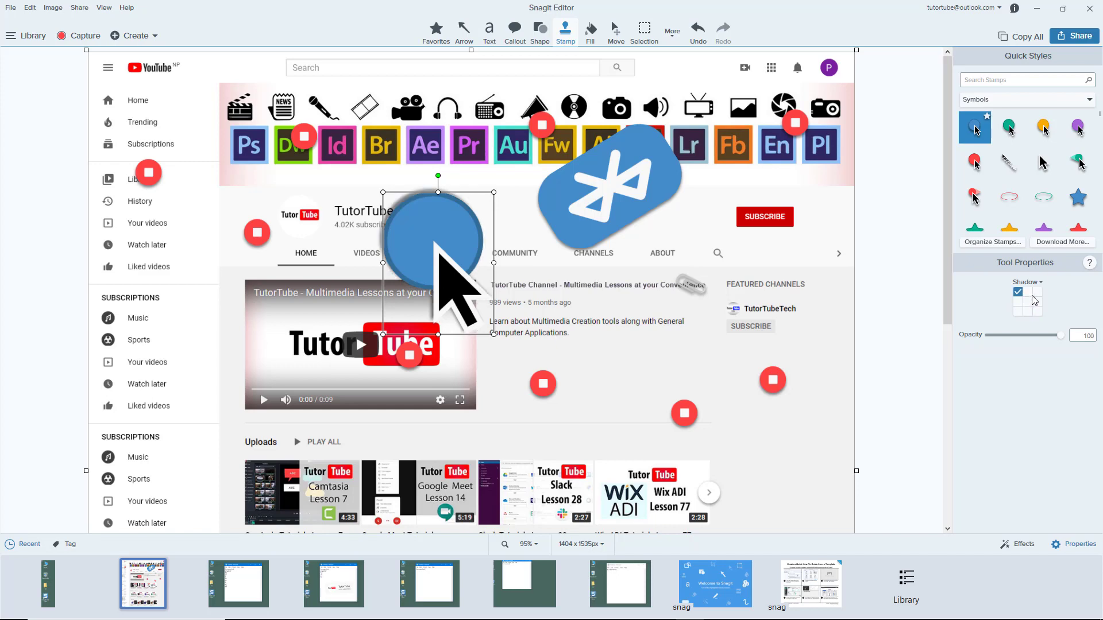
Cast a lower-right red shadow from the pointer stamp, adjusting distance, opacity and blur
{"action": "left_click", "coordinate": [1034, 310]}
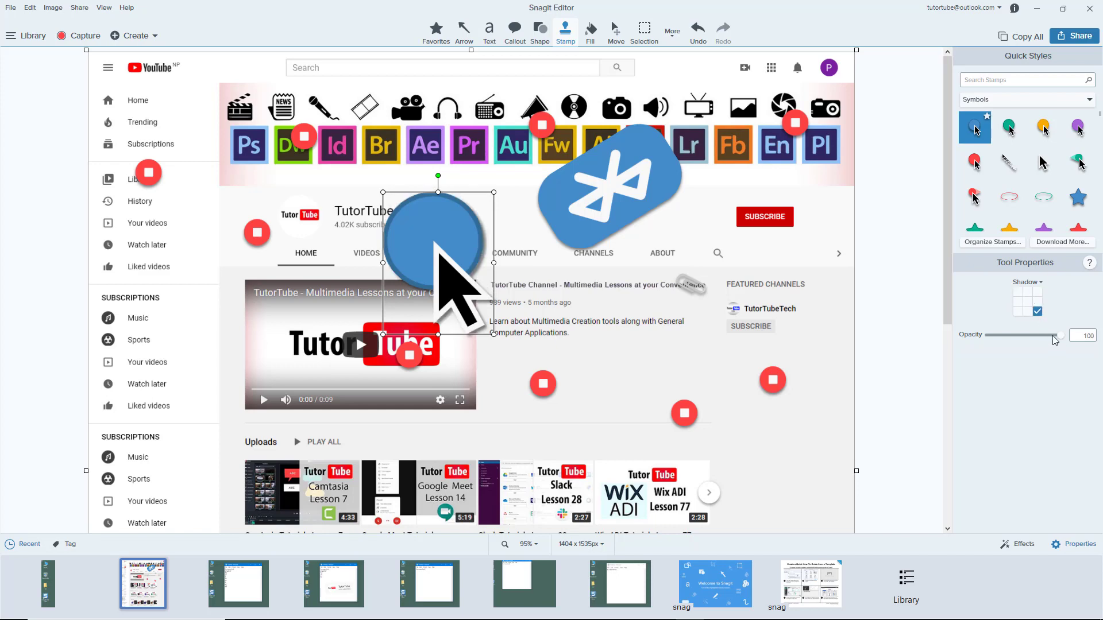
{"action": "left_click_drag", "start_coordinate": [1059, 335], "coordinate": [1024, 336]}
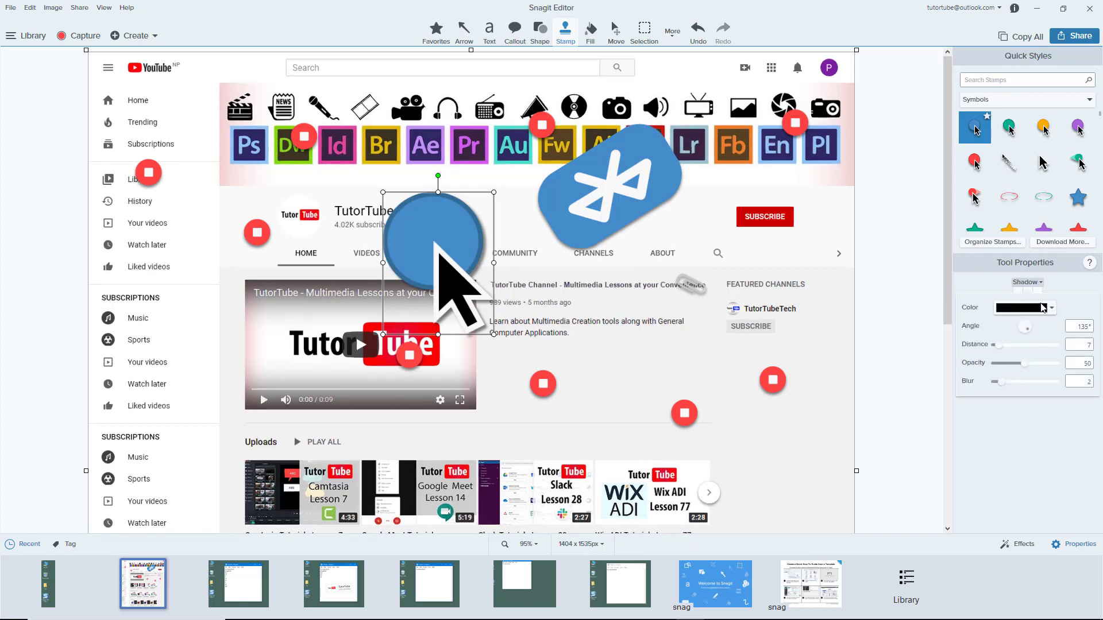
{"action": "left_click", "coordinate": [1020, 308]}
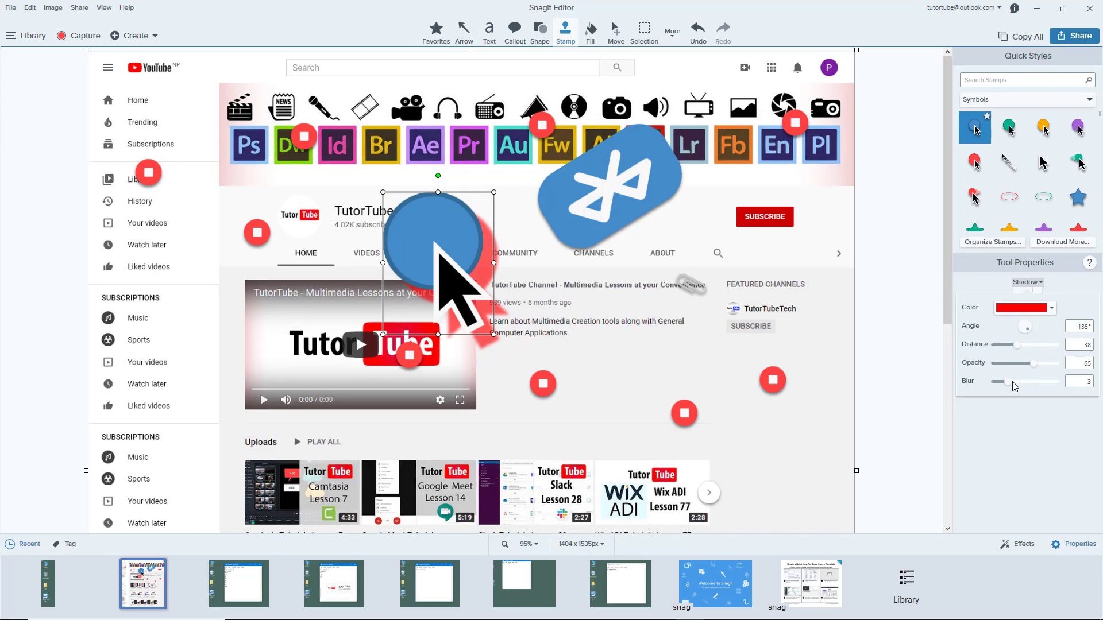
{"action": "left_click_drag", "start_coordinate": [1025, 326], "coordinate": [1021, 332]}
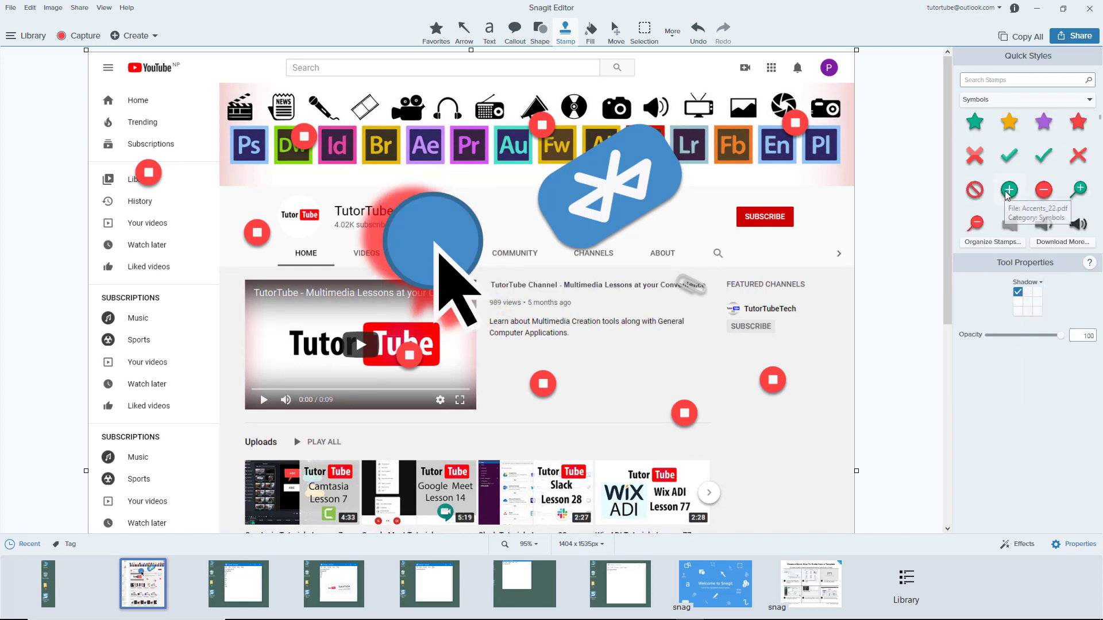
{"action": "mouse_move", "coordinate": [1008, 122]}
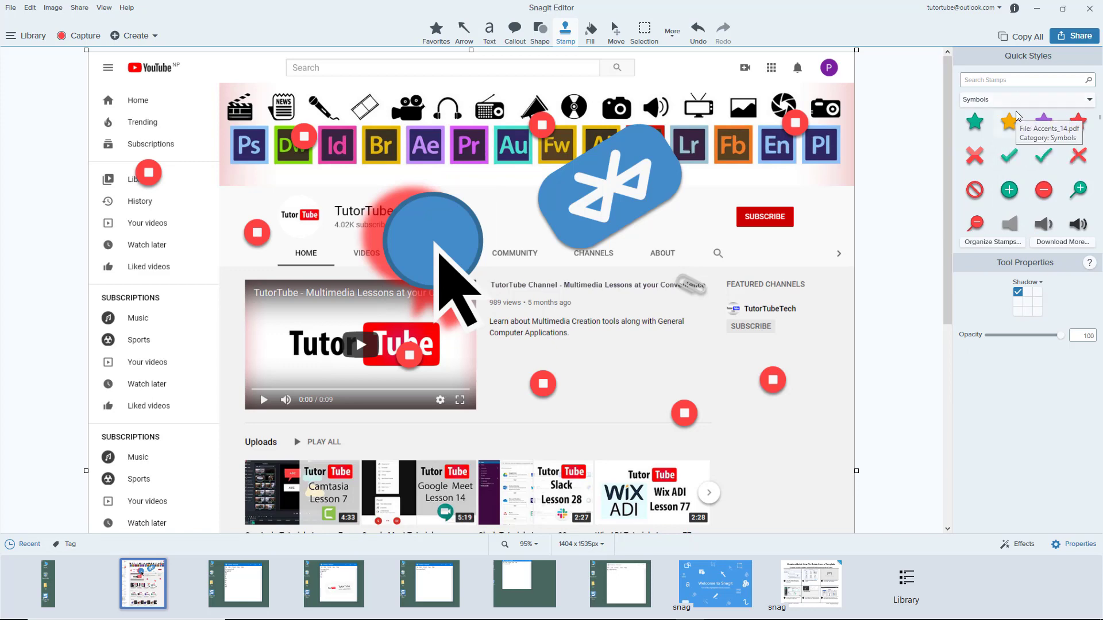